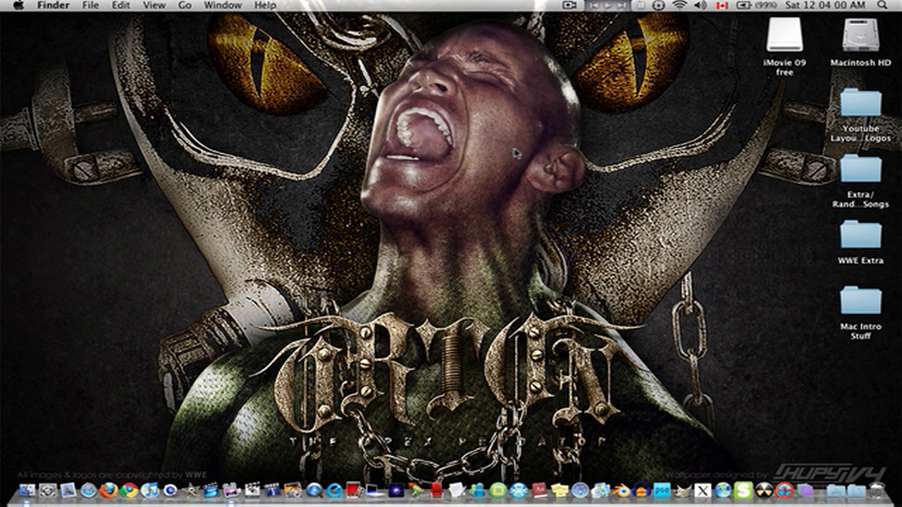
pyautogui.moveTo(88, 440)
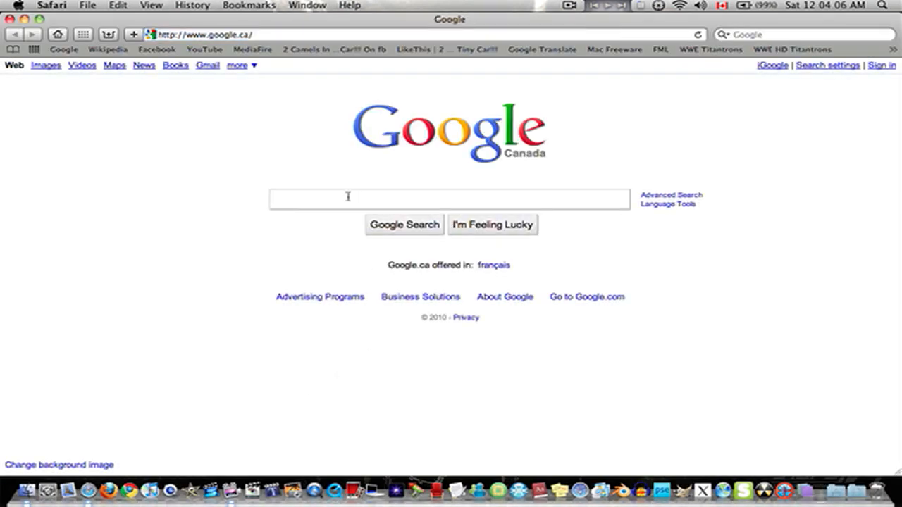
# Step: Search Google for DaFont and enter dafont.com in Safari's address bar
pyautogui.write('DaFont')
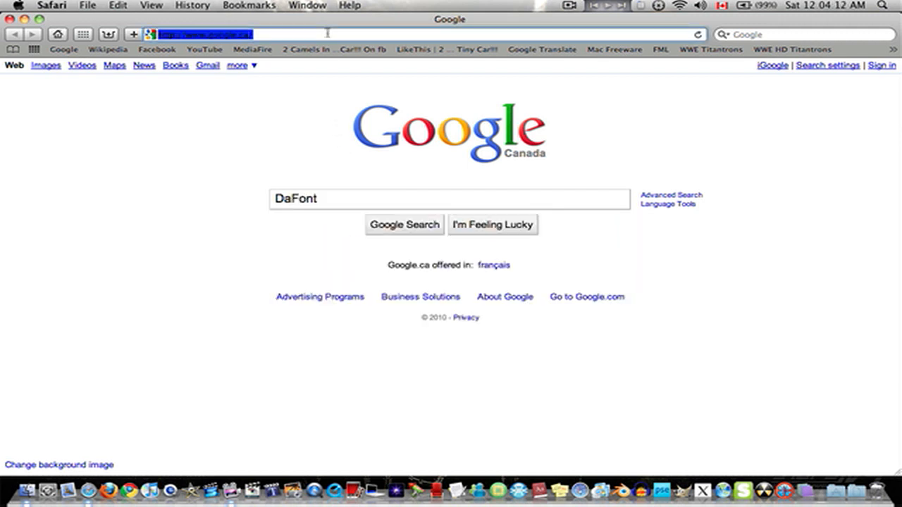
pyautogui.write('Da')
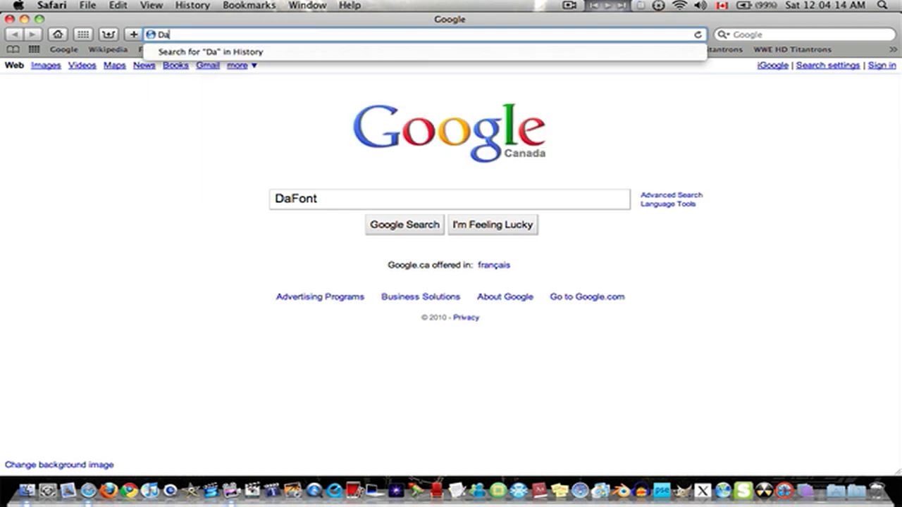
pyautogui.write('font.com/')
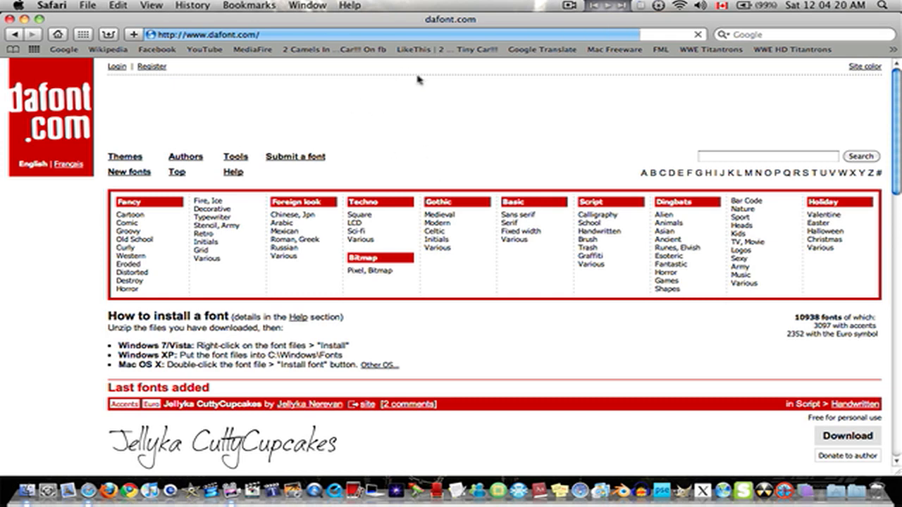
# Step: Scroll dafont.com down to the Last fonts added section showing Dirtybag
pyautogui.scroll(-3)
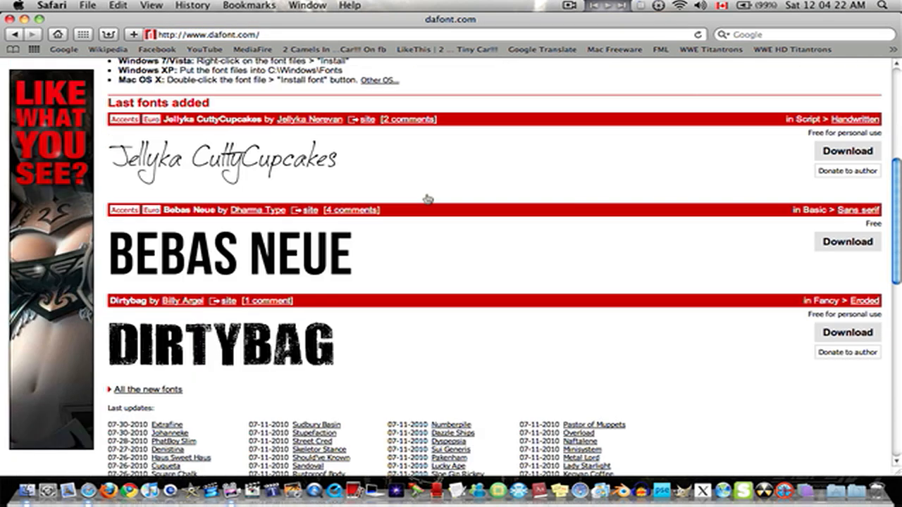
pyautogui.scroll(-3)
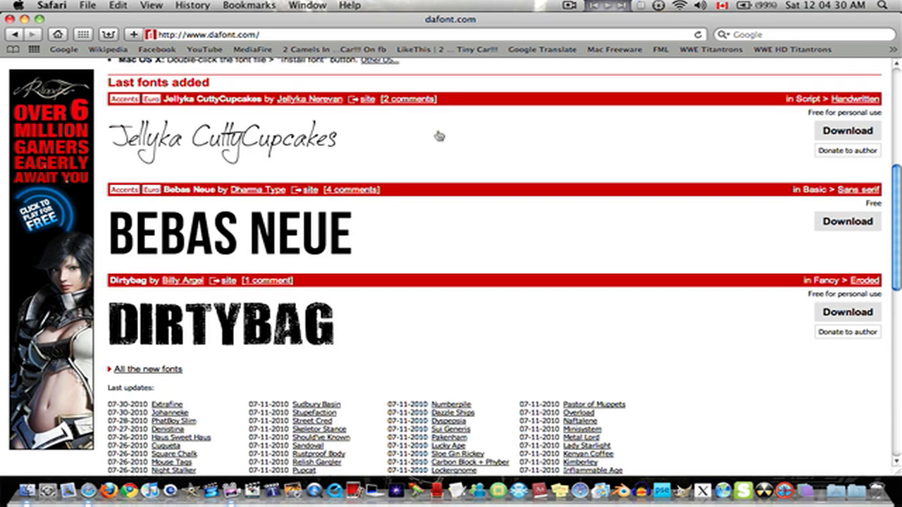
pyautogui.scroll(-3)
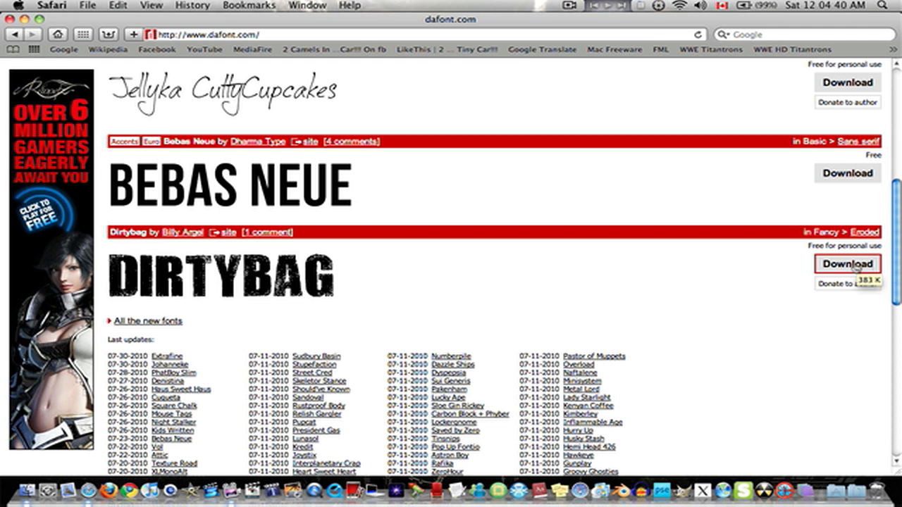
# Step: Download Dirtybag, open its downloaded dirtybag folder and copy the DIRTYBAG .otf file
pyautogui.click(848, 263)
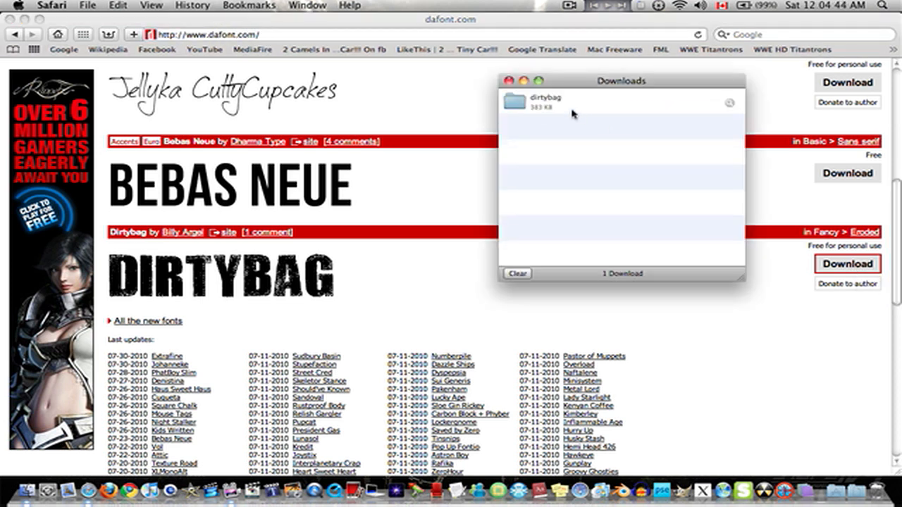
pyautogui.doubleClick(544, 102)
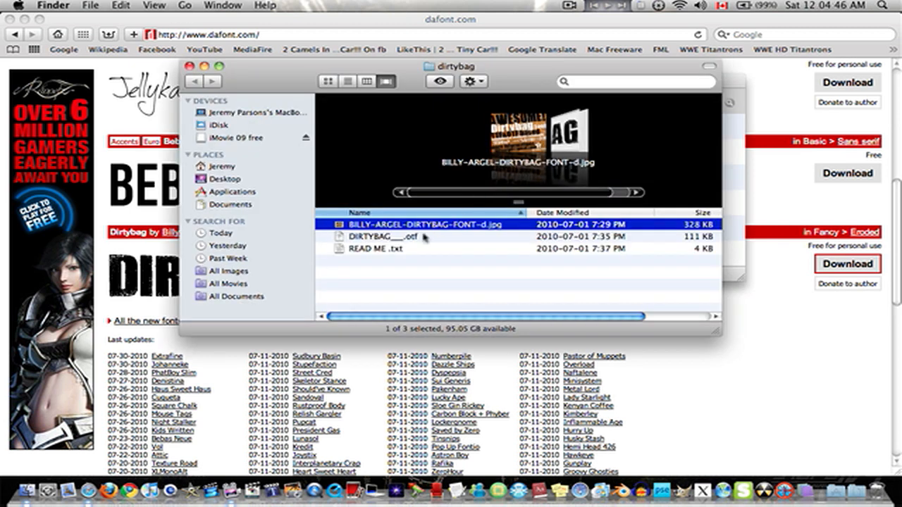
pyautogui.moveTo(419, 248)
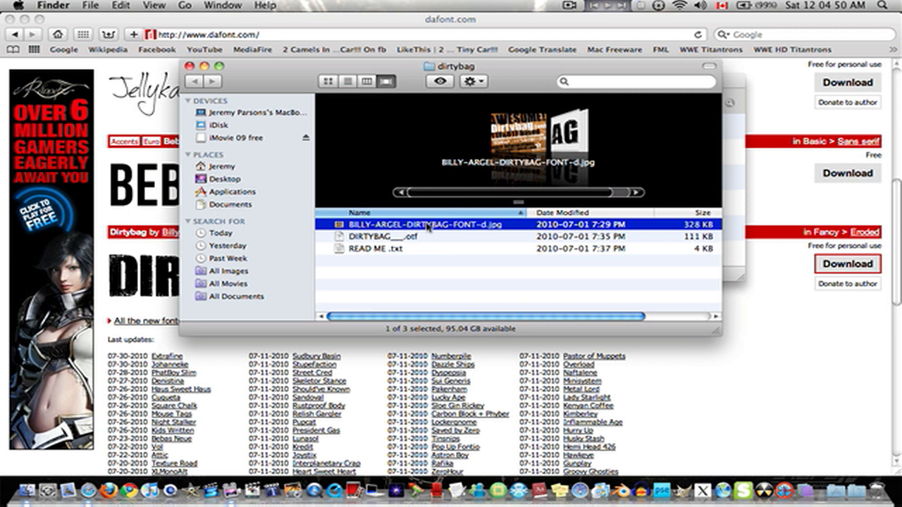
pyautogui.click(383, 236)
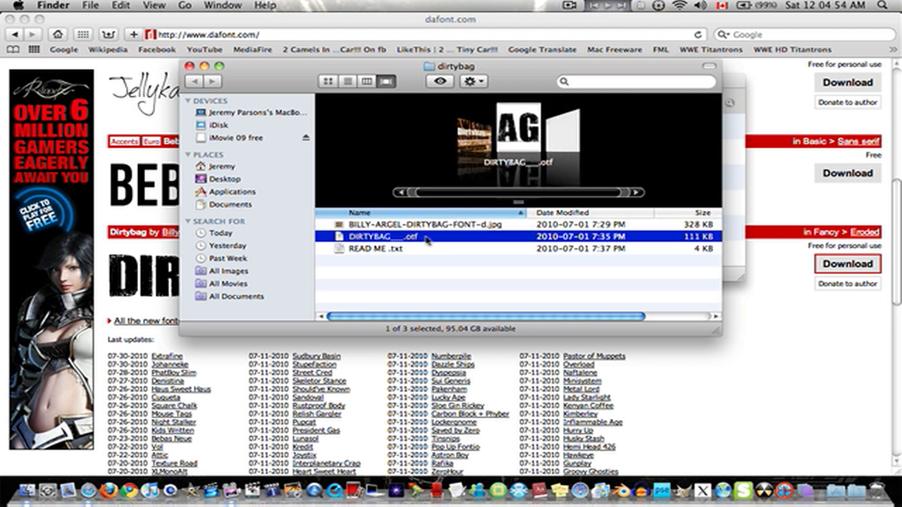
pyautogui.rightClick(380, 237)
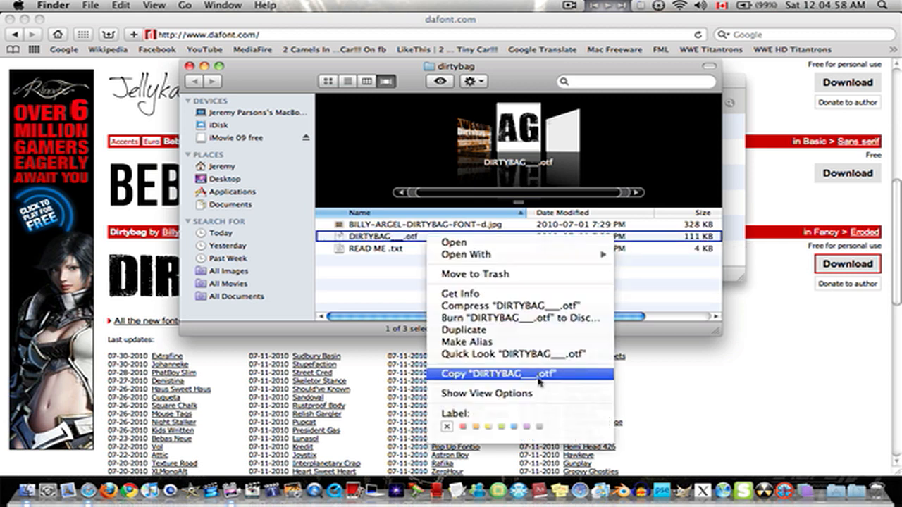
pyautogui.click(506, 374)
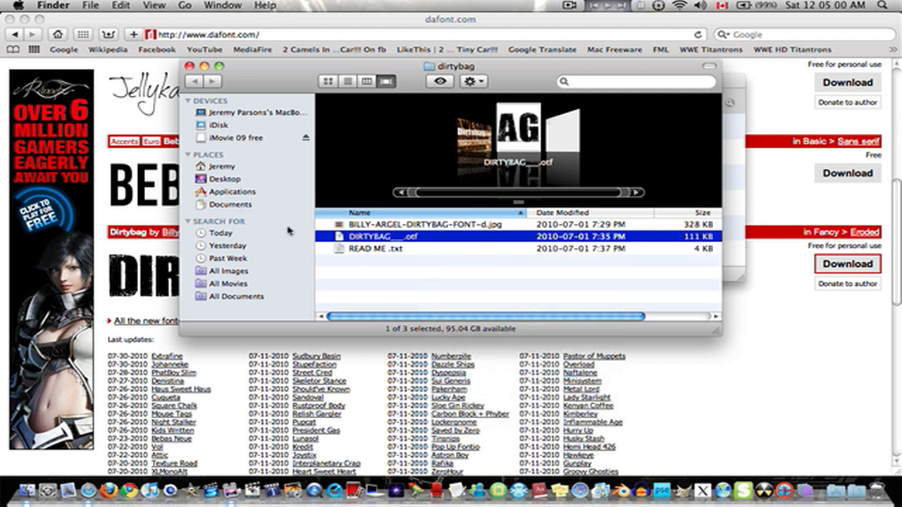
pyautogui.click(232, 191)
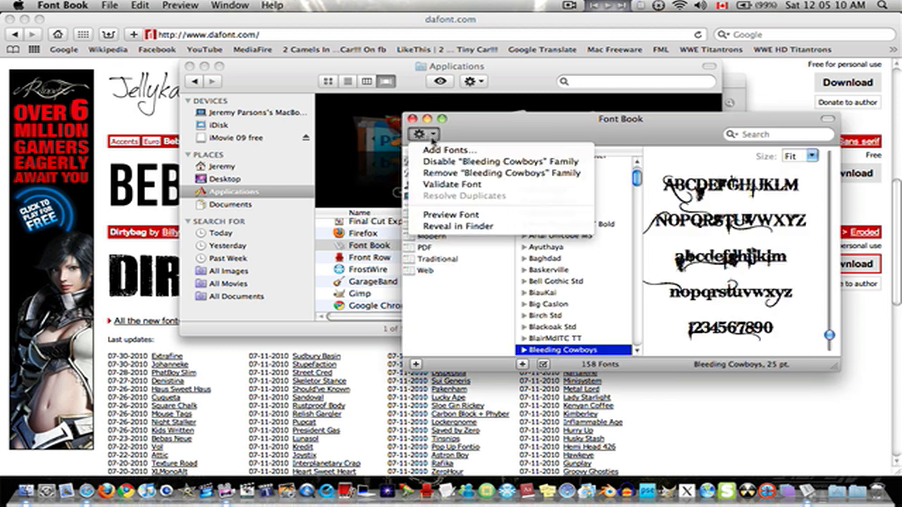
# Step: Install DIRTYBAG___.otf into User fonts via Font Book's Add Fonts, then close Font Book
pyautogui.click(450, 150)
pyautogui.write('DIRTYBAG___.otf')
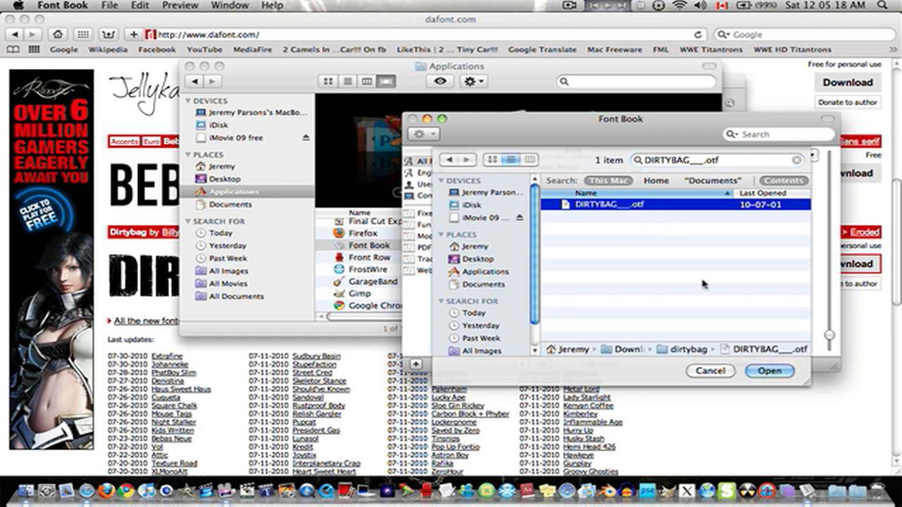
pyautogui.click(770, 371)
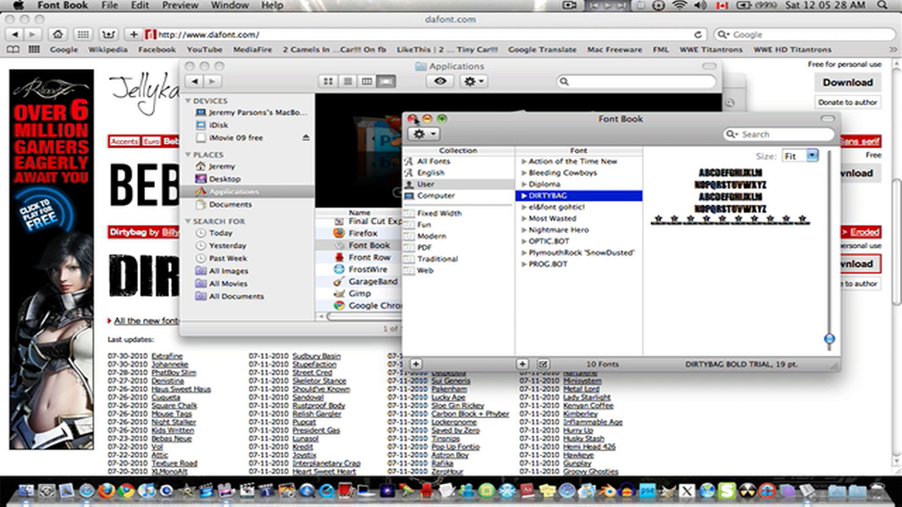
pyautogui.click(413, 119)
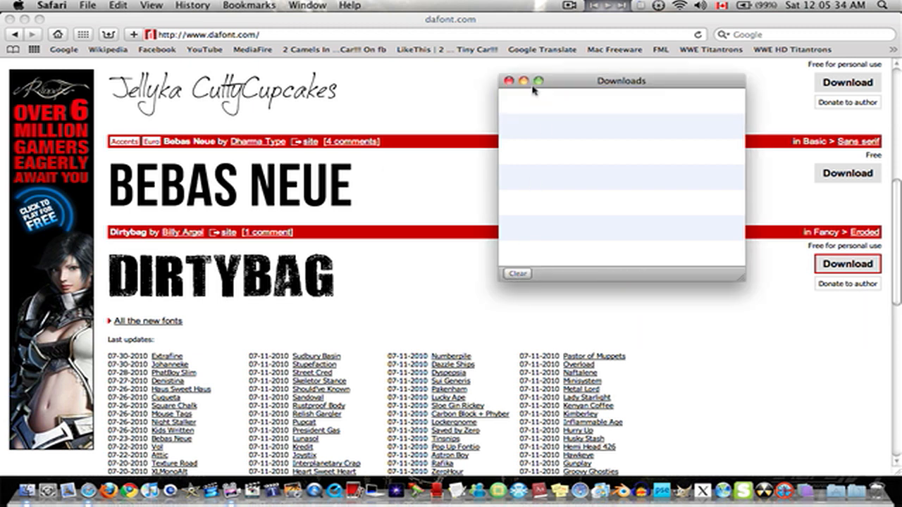
# Step: Close Safari's Downloads window
pyautogui.click(511, 80)
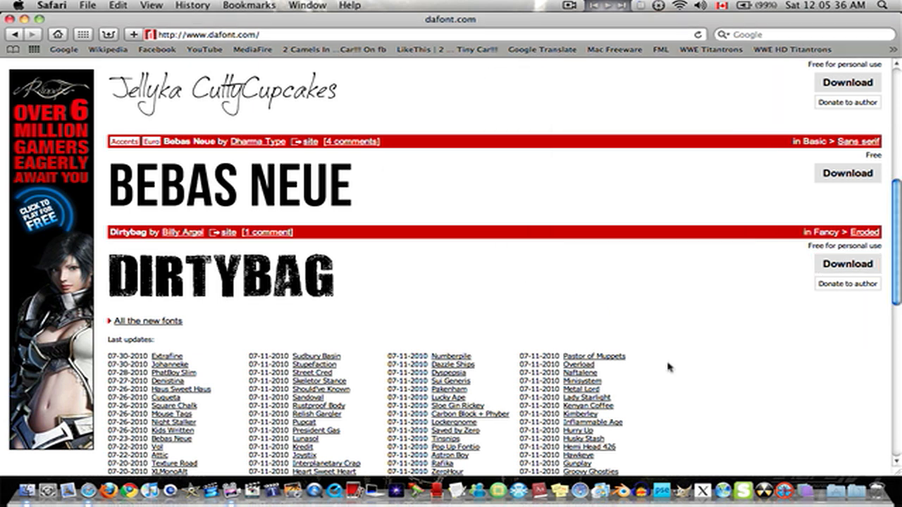
pyautogui.moveTo(668, 449)
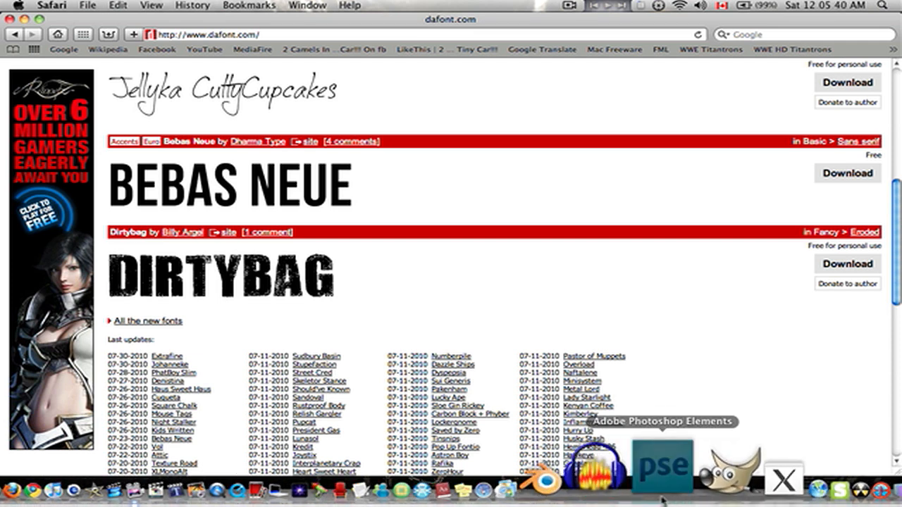
pyautogui.moveTo(658, 335)
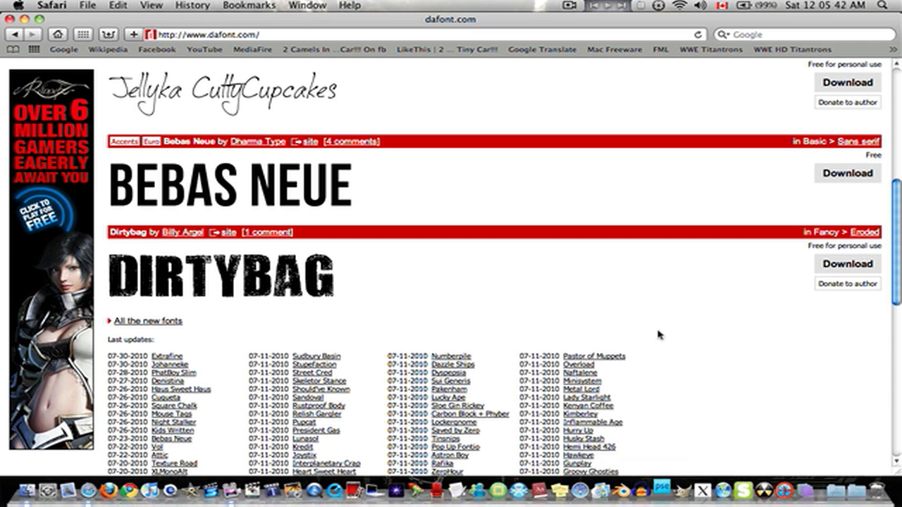
pyautogui.moveTo(707, 437)
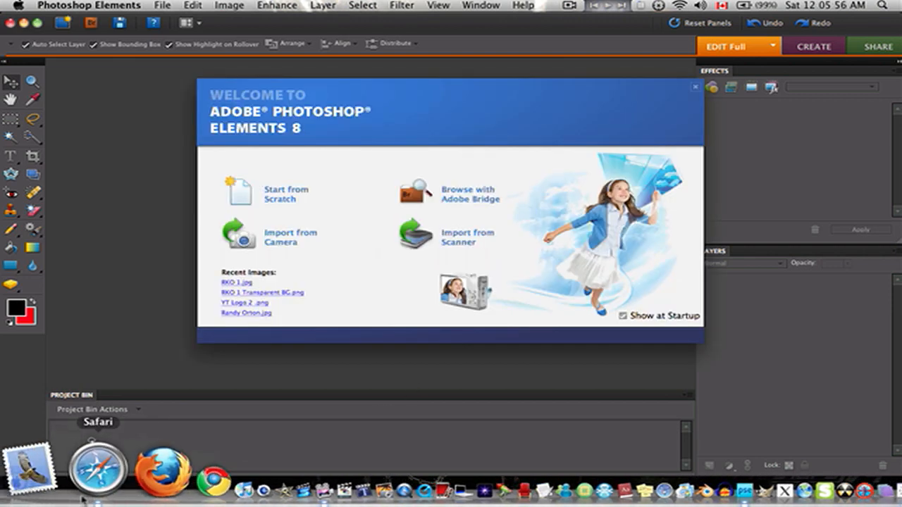
# Step: Choose Start from Scratch, then dismiss the 512×512 New dialog to reach the empty editor
pyautogui.rightClick(99, 469)
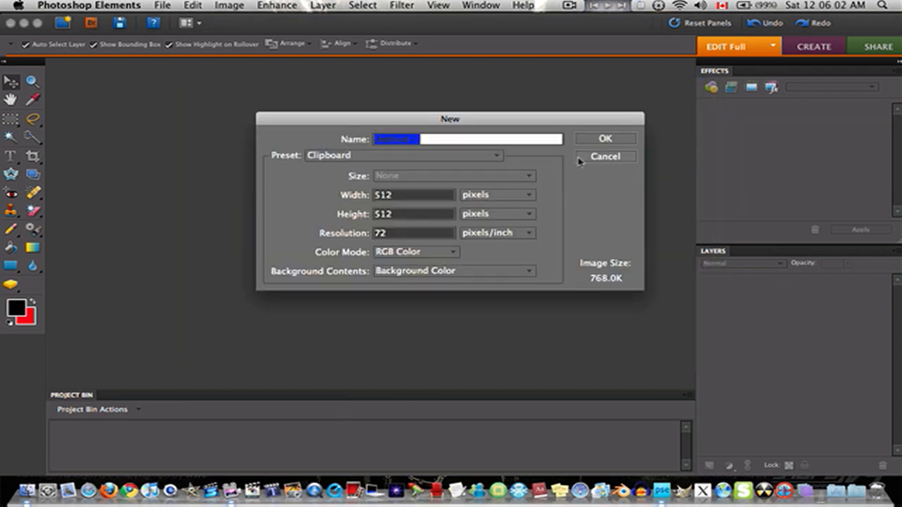
pyautogui.click(605, 156)
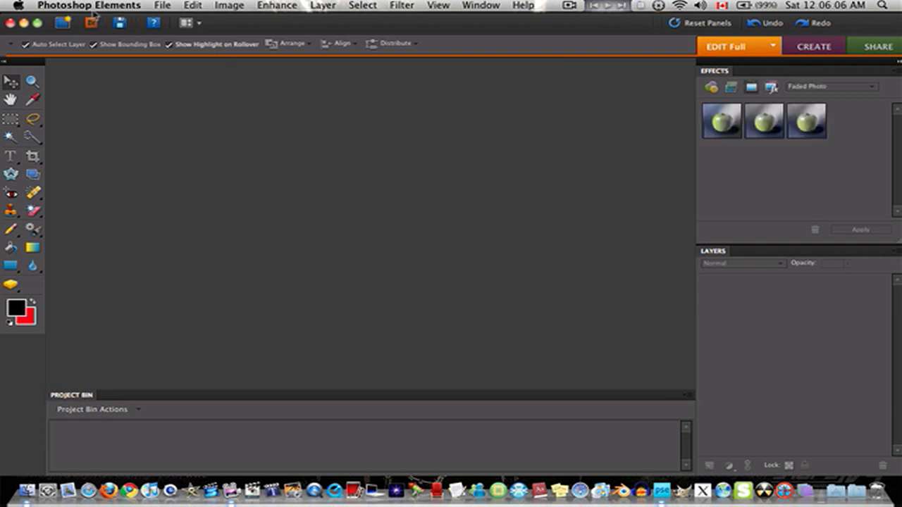
pyautogui.click(192, 5)
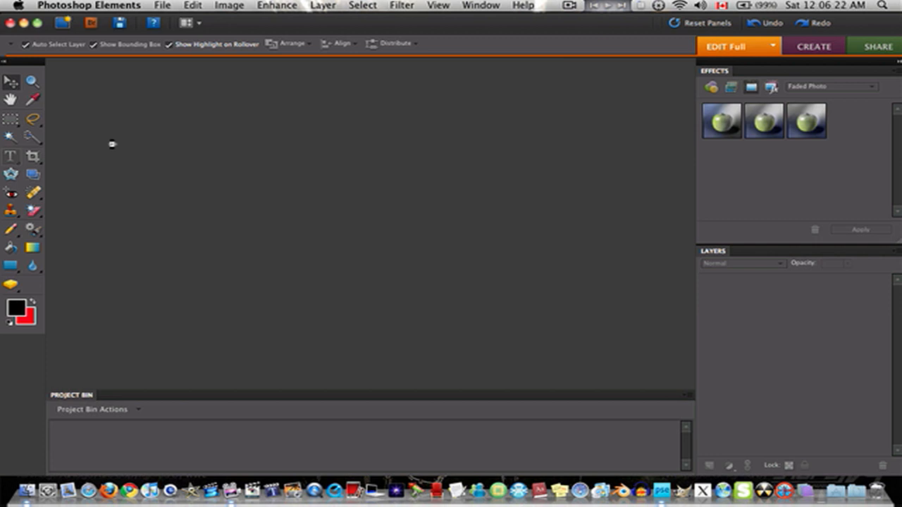
# Step: Select the Horizontal Type tool with DIRTYBAG as the font family
pyautogui.click(10, 156)
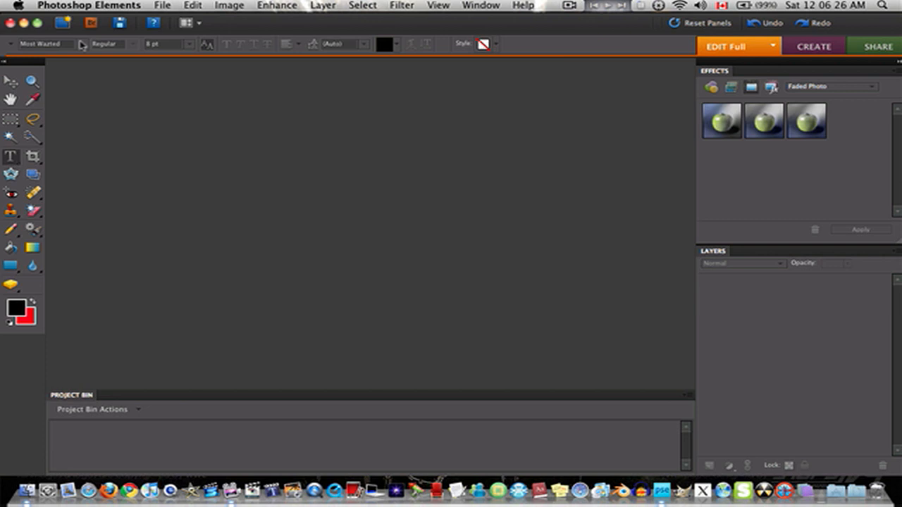
pyautogui.click(42, 44)
pyautogui.write('DIRTYBAG')
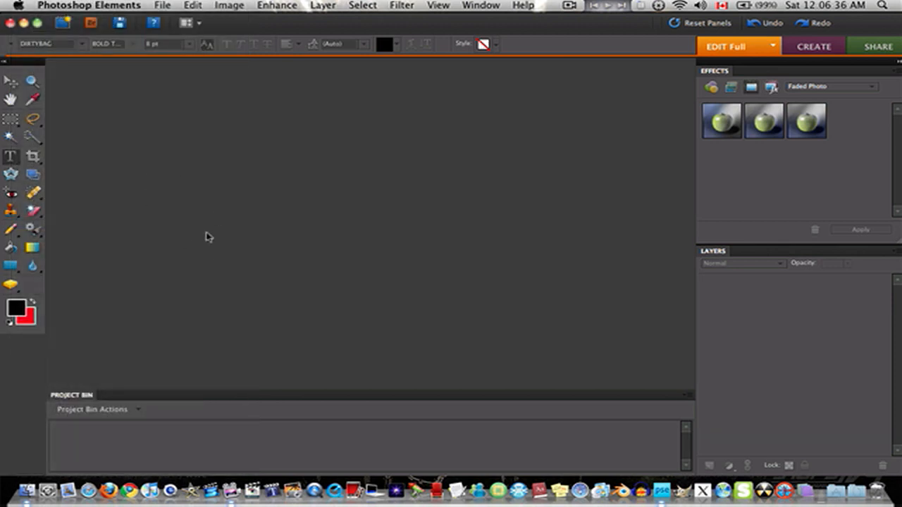
pyautogui.moveTo(275, 282)
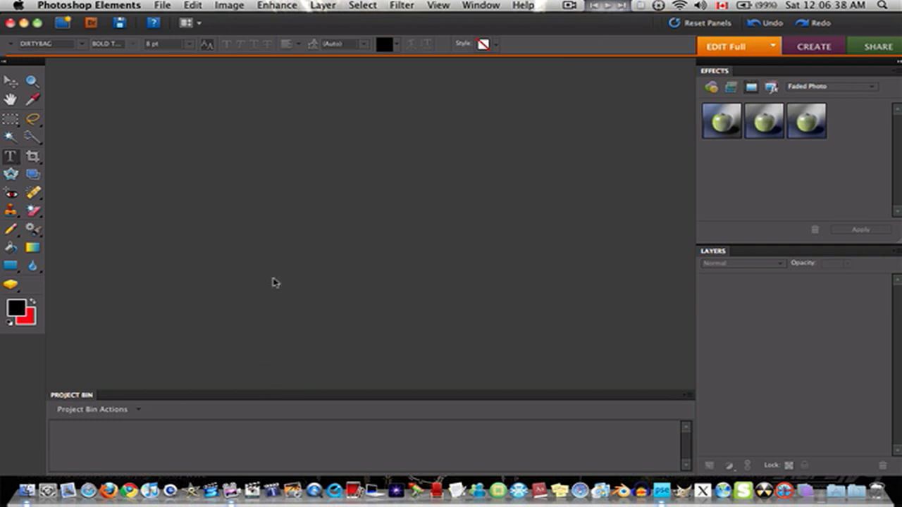
pyautogui.click(162, 5)
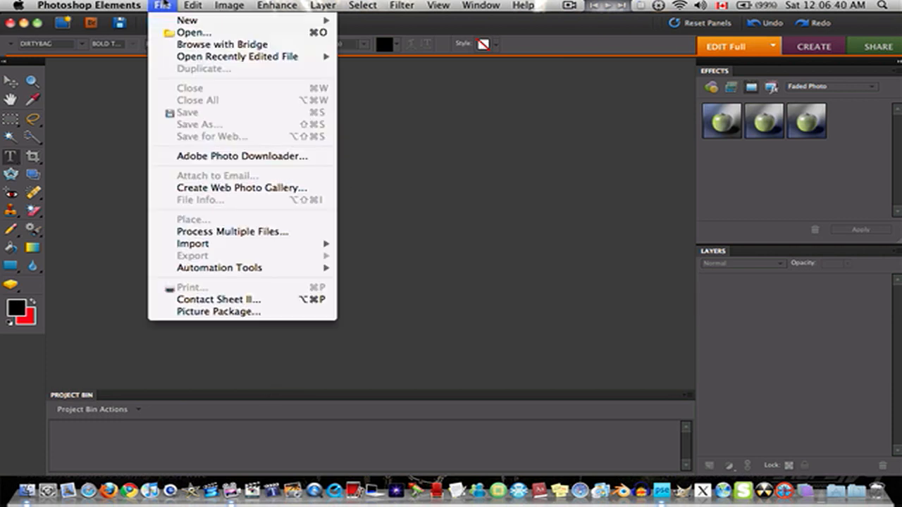
# Step: Make a blank 512×512-pixel image, Untitled-1, with background-colour red contents
pyautogui.click(228, 5)
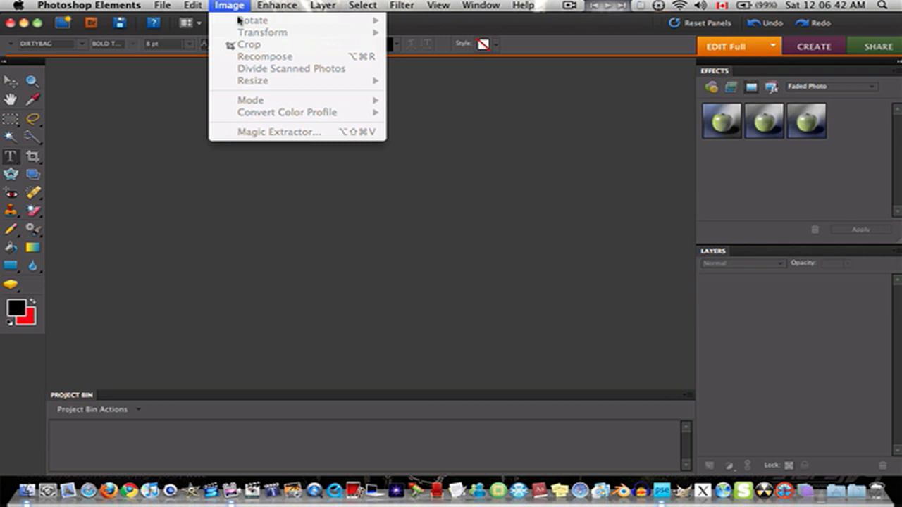
pyautogui.click(162, 5)
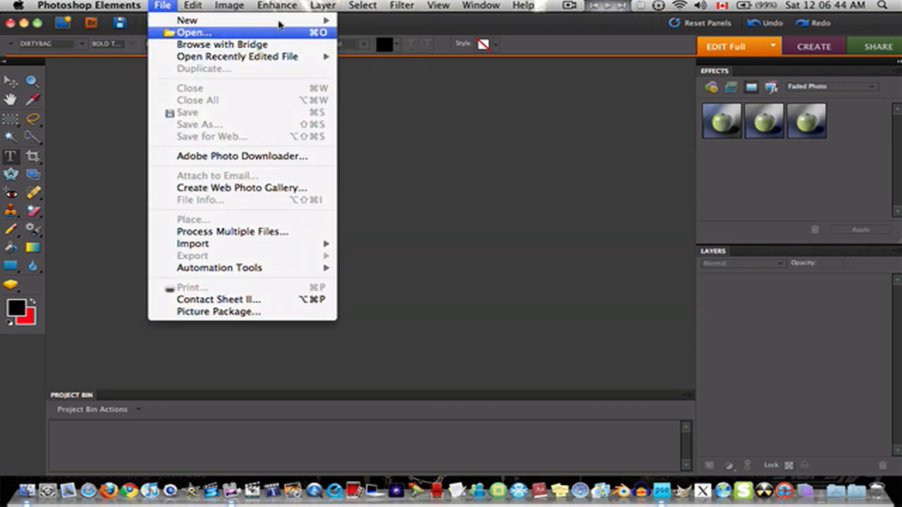
pyautogui.moveTo(187, 19)
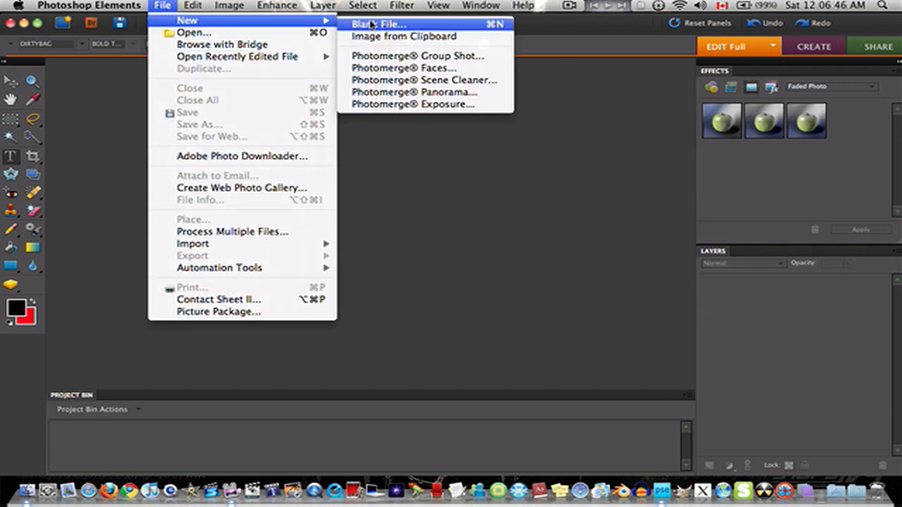
pyautogui.click(402, 36)
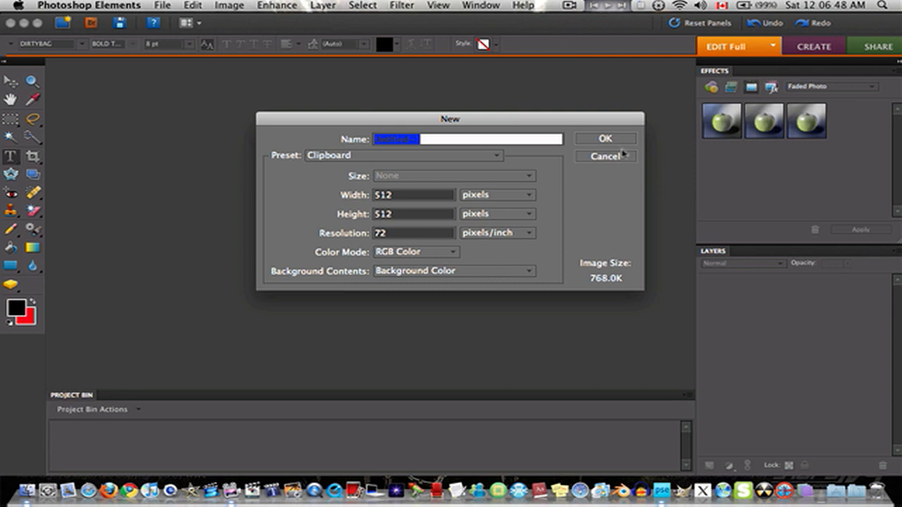
pyautogui.click(605, 138)
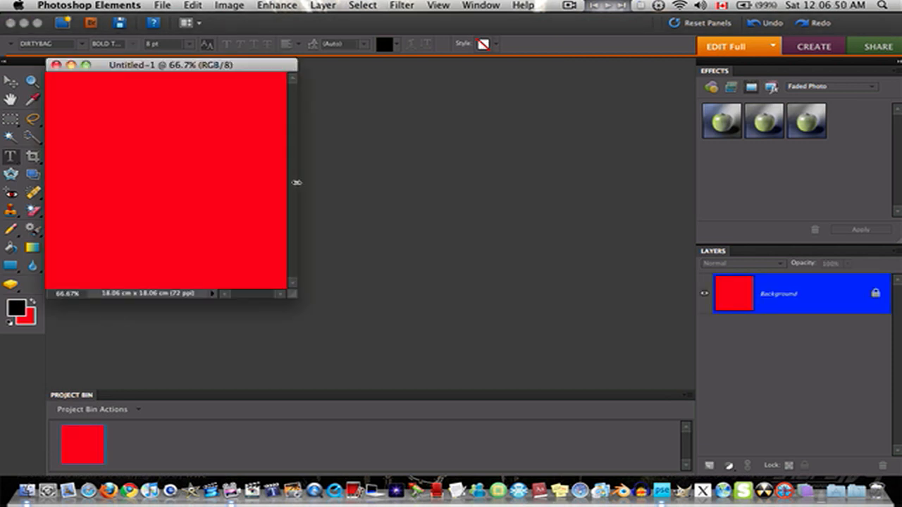
pyautogui.moveTo(213, 69)
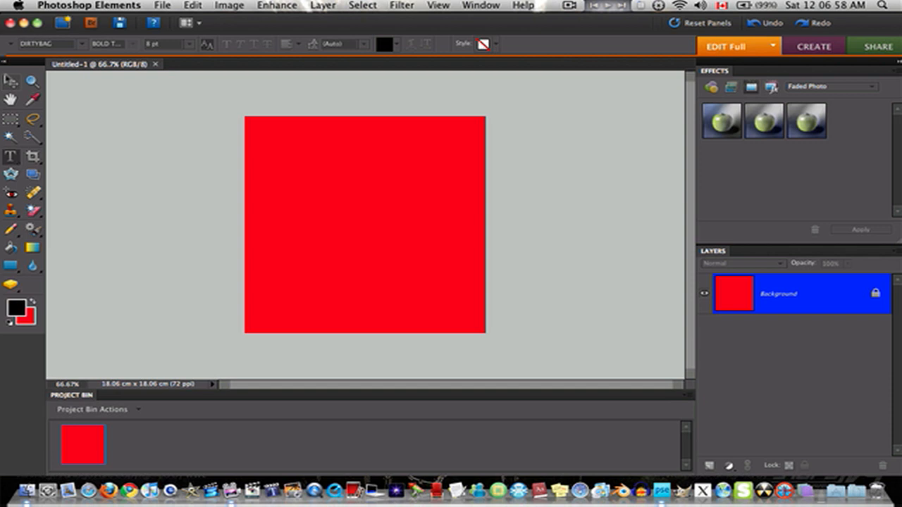
pyautogui.moveTo(10, 156)
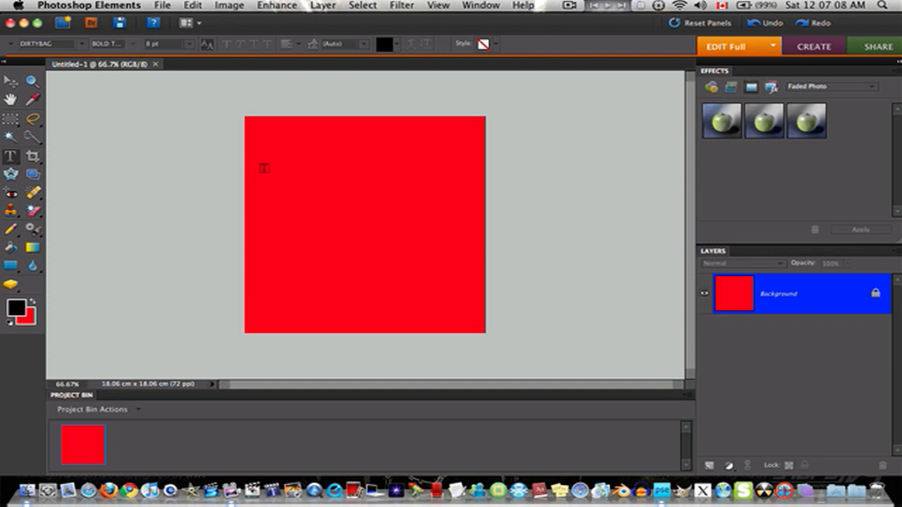
# Step: Start a text layer at the canvas top-left and set the type size to 60 pt
pyautogui.click(265, 169)
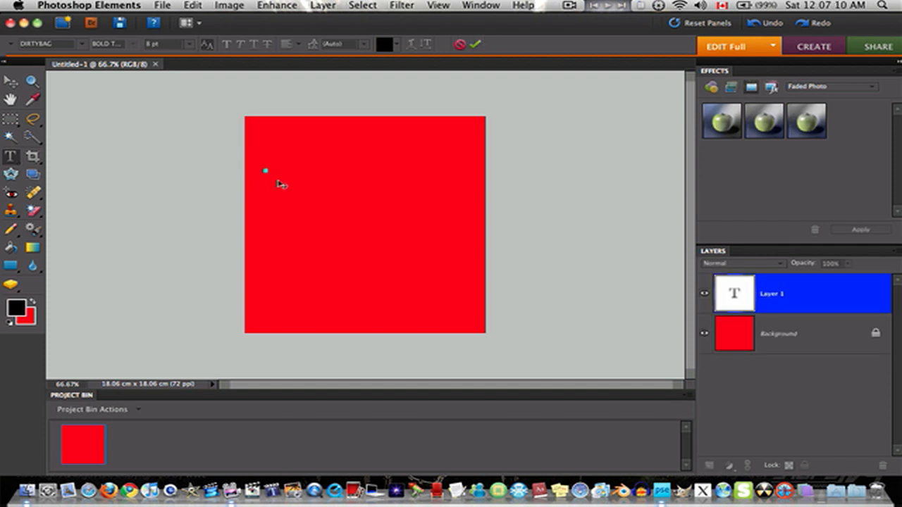
pyautogui.moveTo(296, 189)
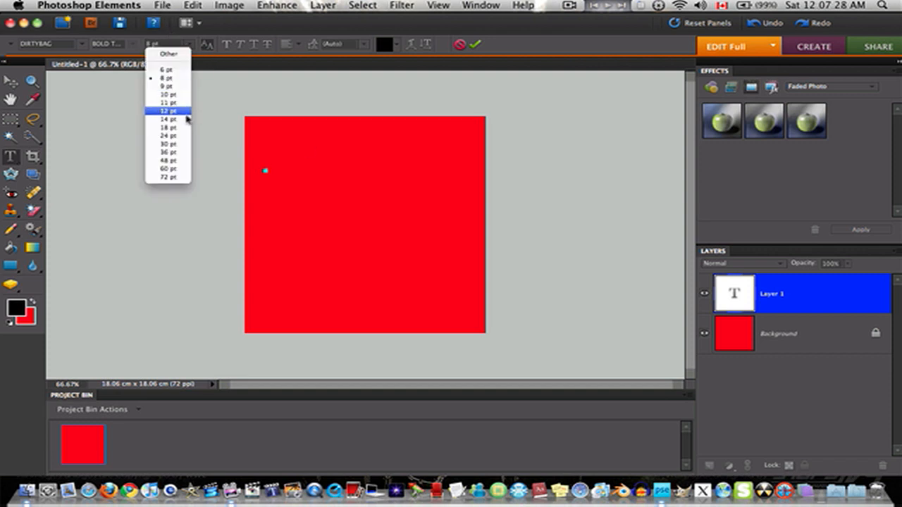
pyautogui.click(168, 144)
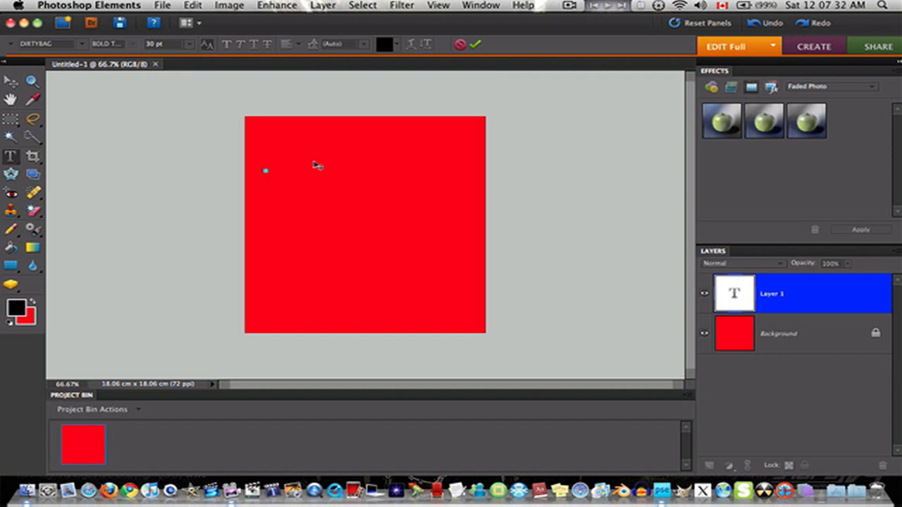
pyautogui.click(190, 43)
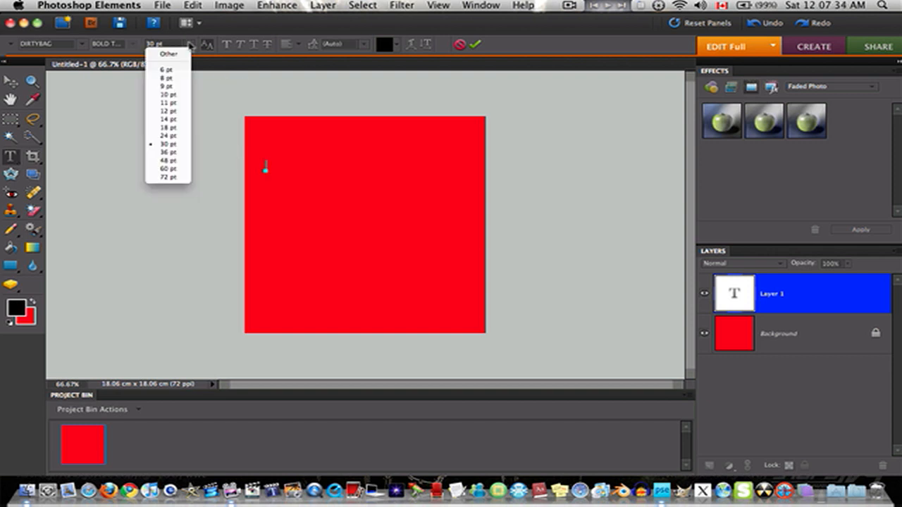
pyautogui.click(167, 168)
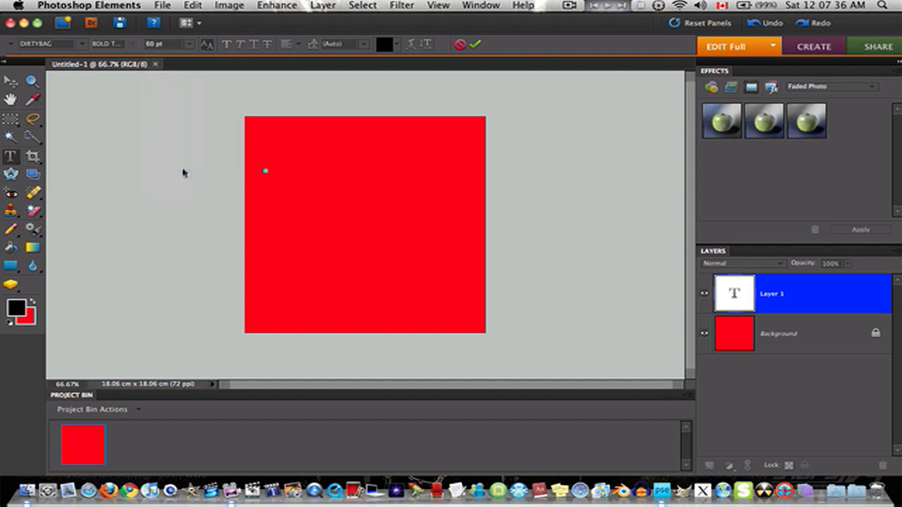
# Step: Type YMEREJ on the canvas, deleting the stray extra letters with Backspace
pyautogui.write('Y')
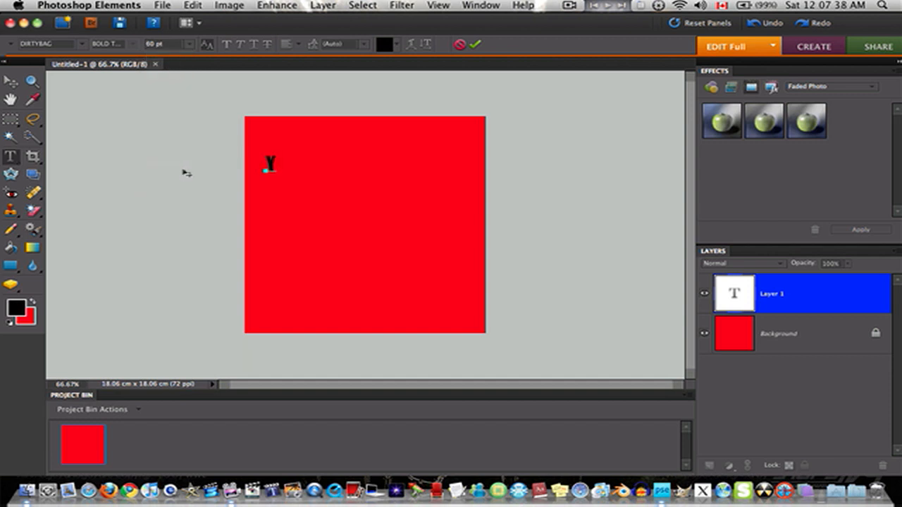
pyautogui.write('MEREJ')
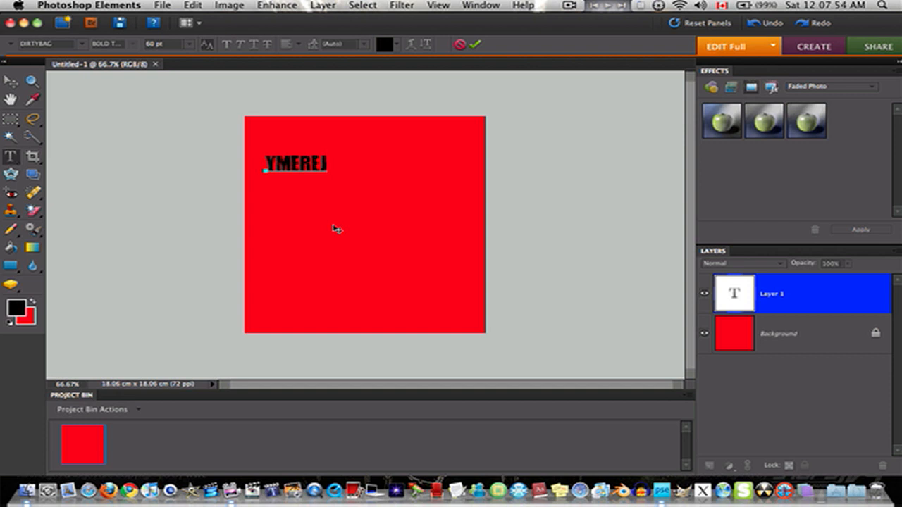
pyautogui.write('I')
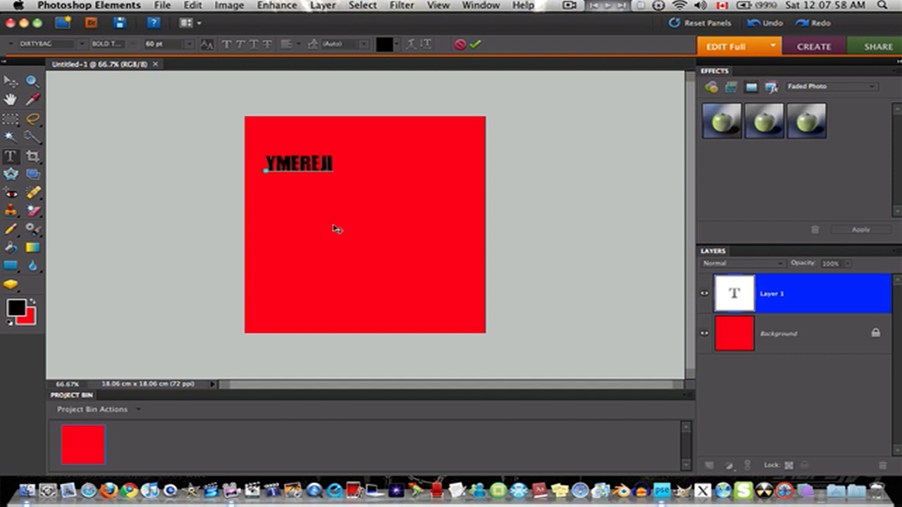
pyautogui.write('OIIOI')
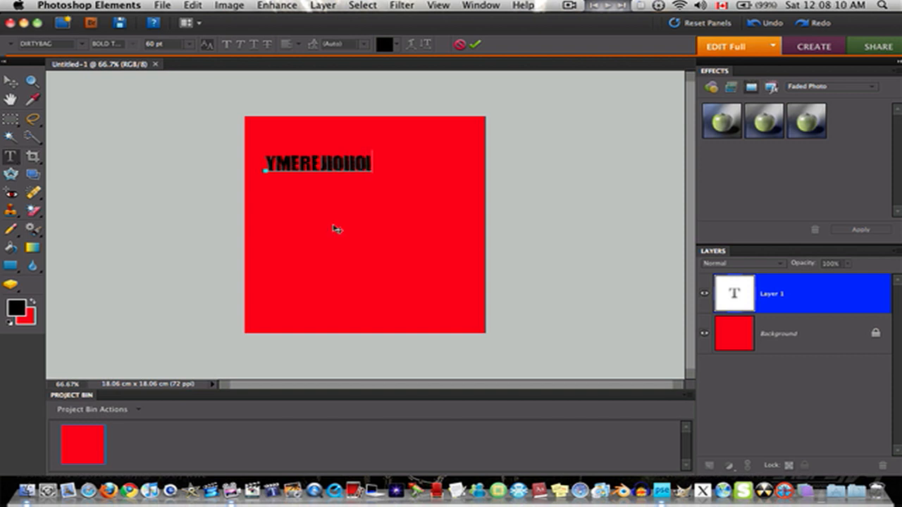
pyautogui.press('Backspace')
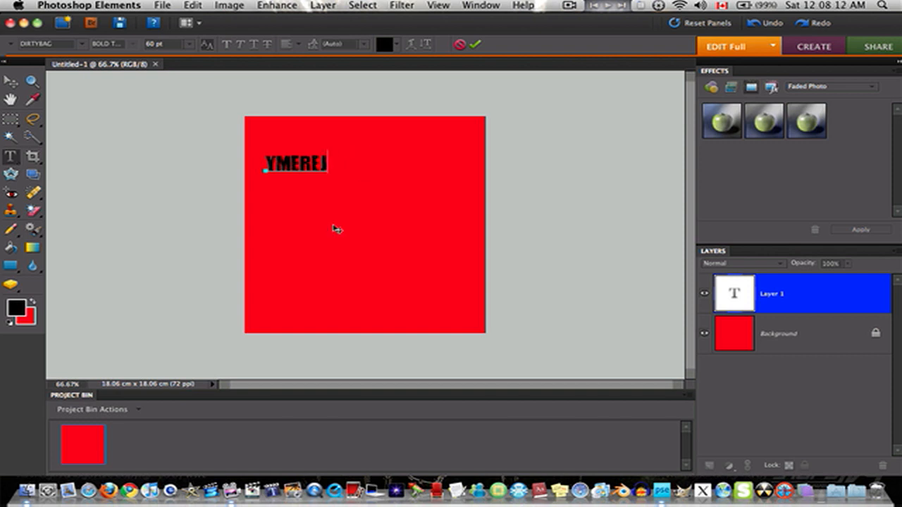
pyautogui.write('L')
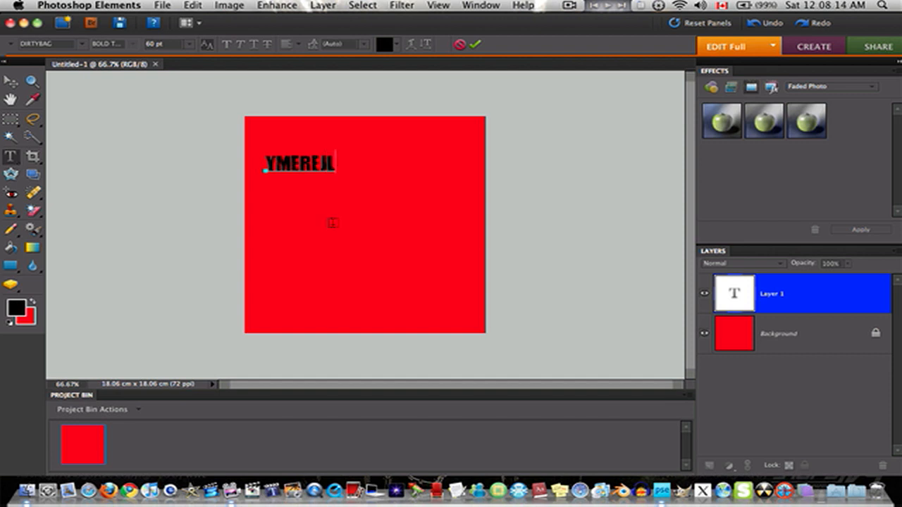
pyautogui.press('backspace')
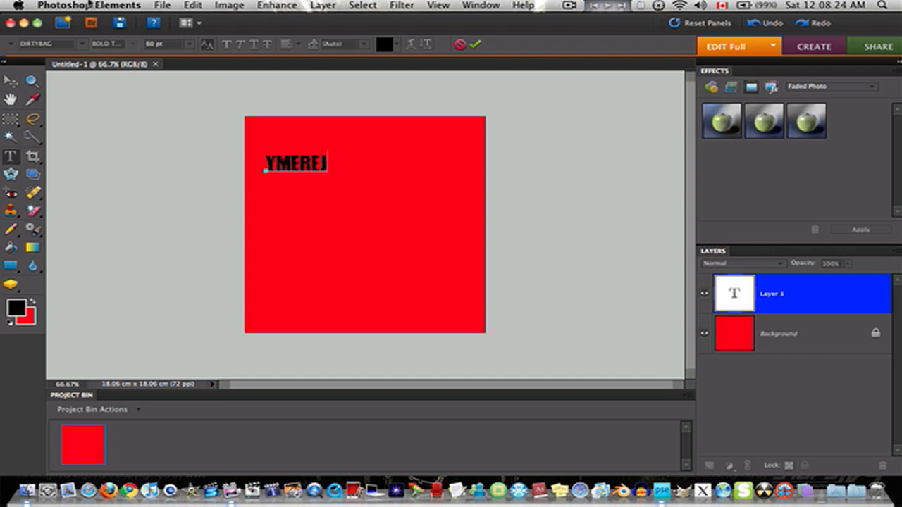
# Step: Force quit Adobe Photoshop Elements 8 from the Force Quit Applications list, confirming the quit
pyautogui.click(88, 6)
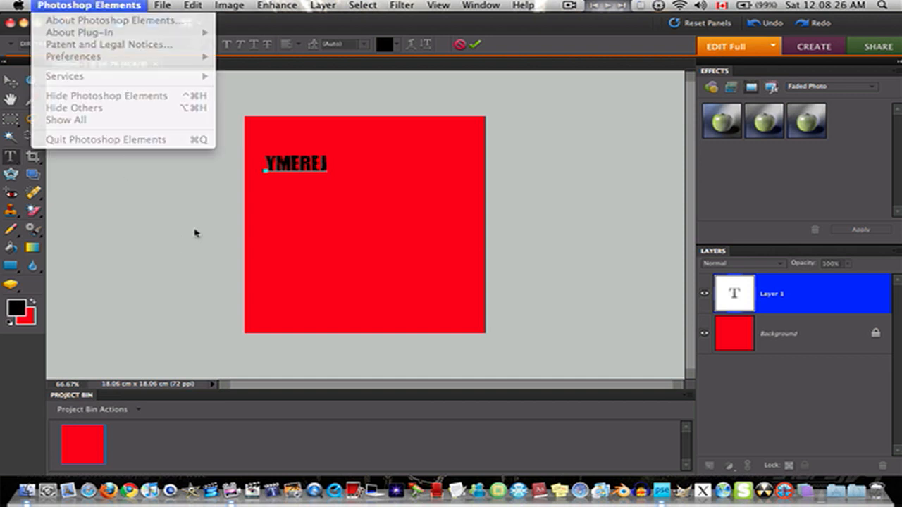
pyautogui.click(197, 232)
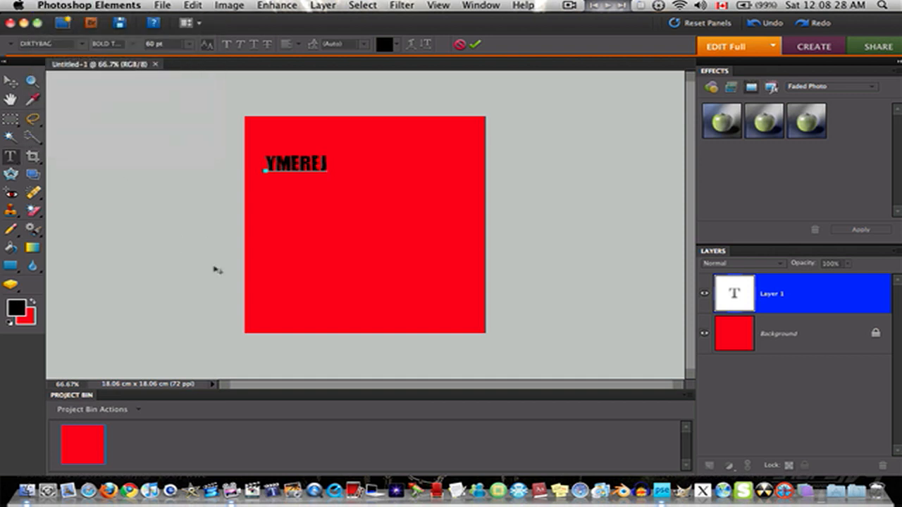
pyautogui.click(294, 163)
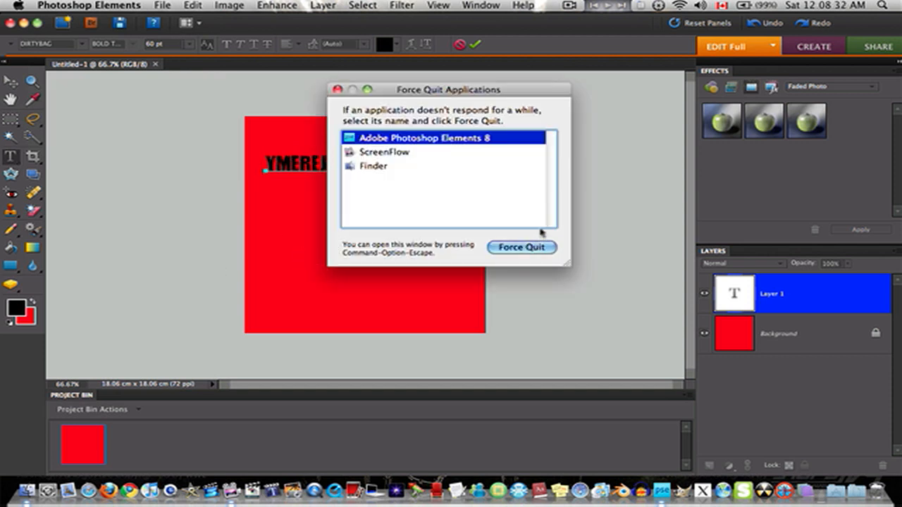
pyautogui.click(521, 247)
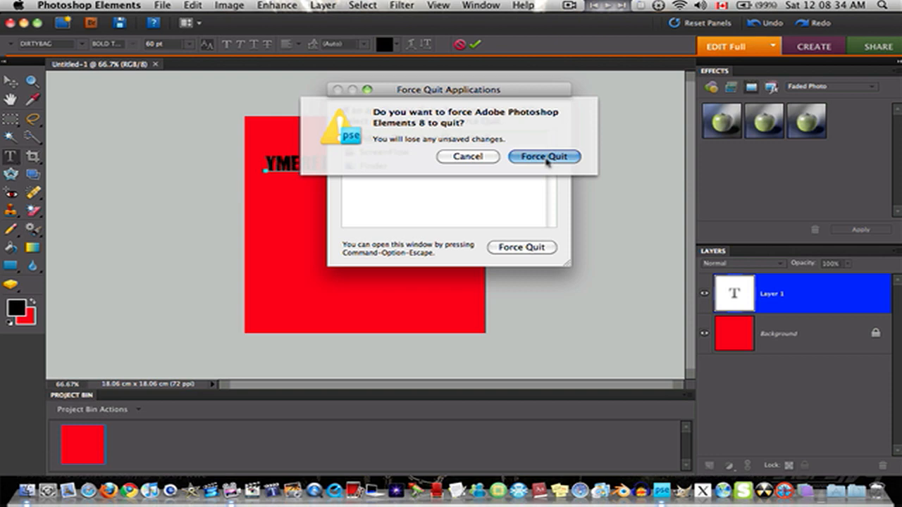
pyautogui.click(543, 155)
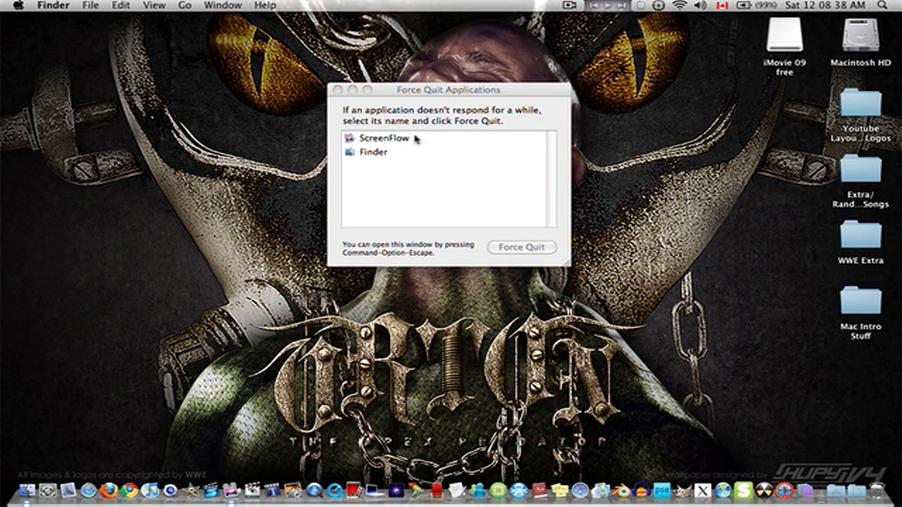
# Step: Close the Force Quit Applications window, leaving the Finder desktop clear
pyautogui.click(384, 138)
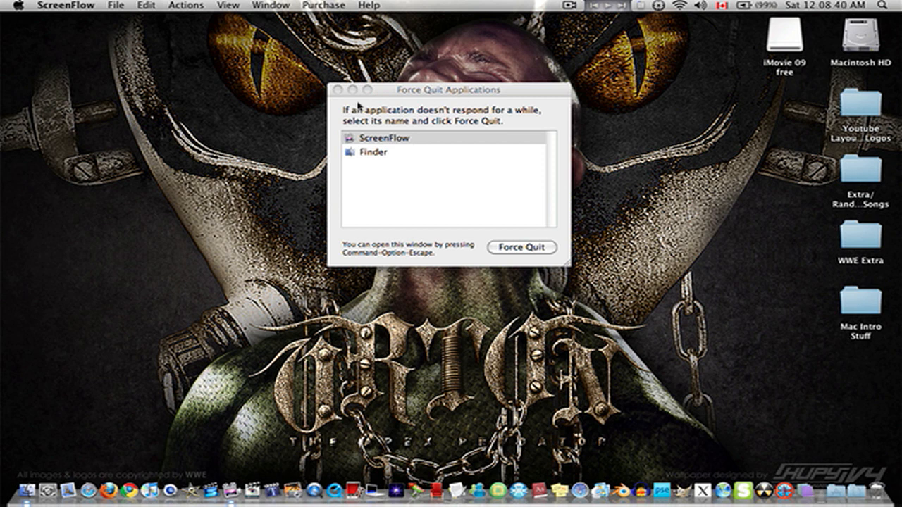
pyautogui.click(343, 90)
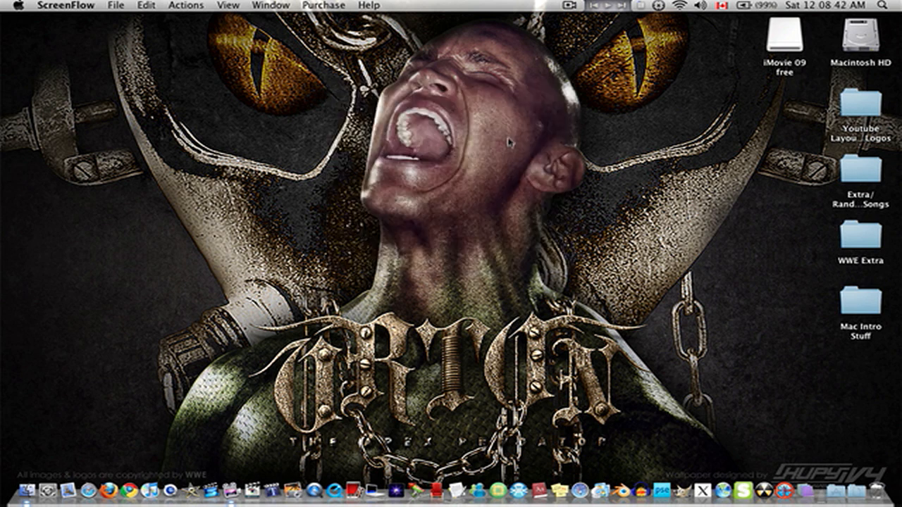
pyautogui.moveTo(645, 277)
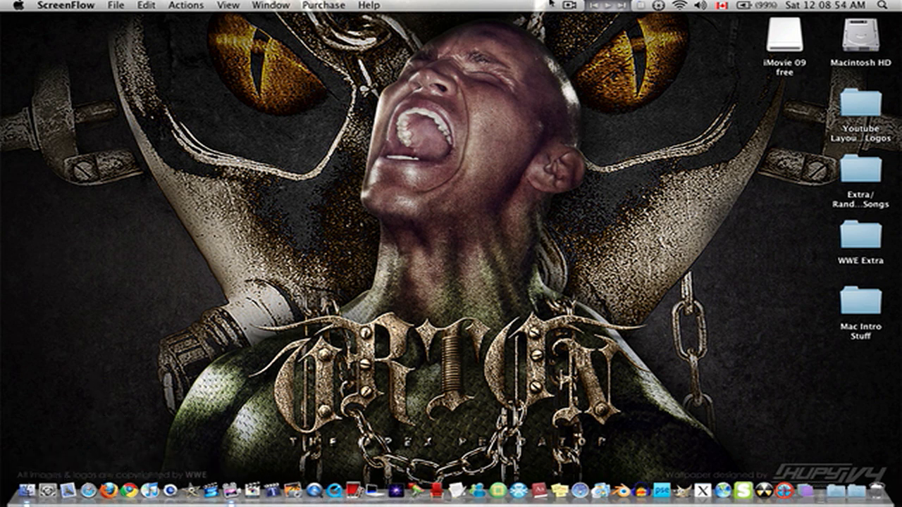
pyautogui.click(567, 5)
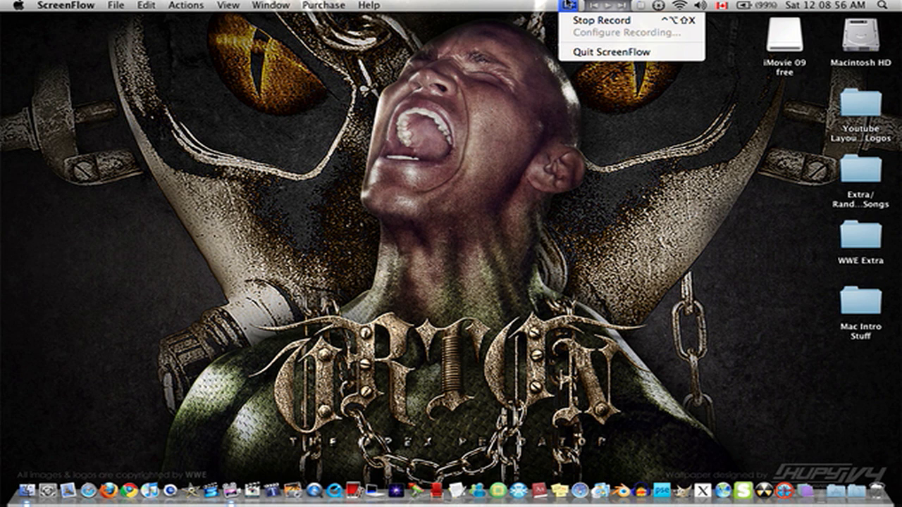